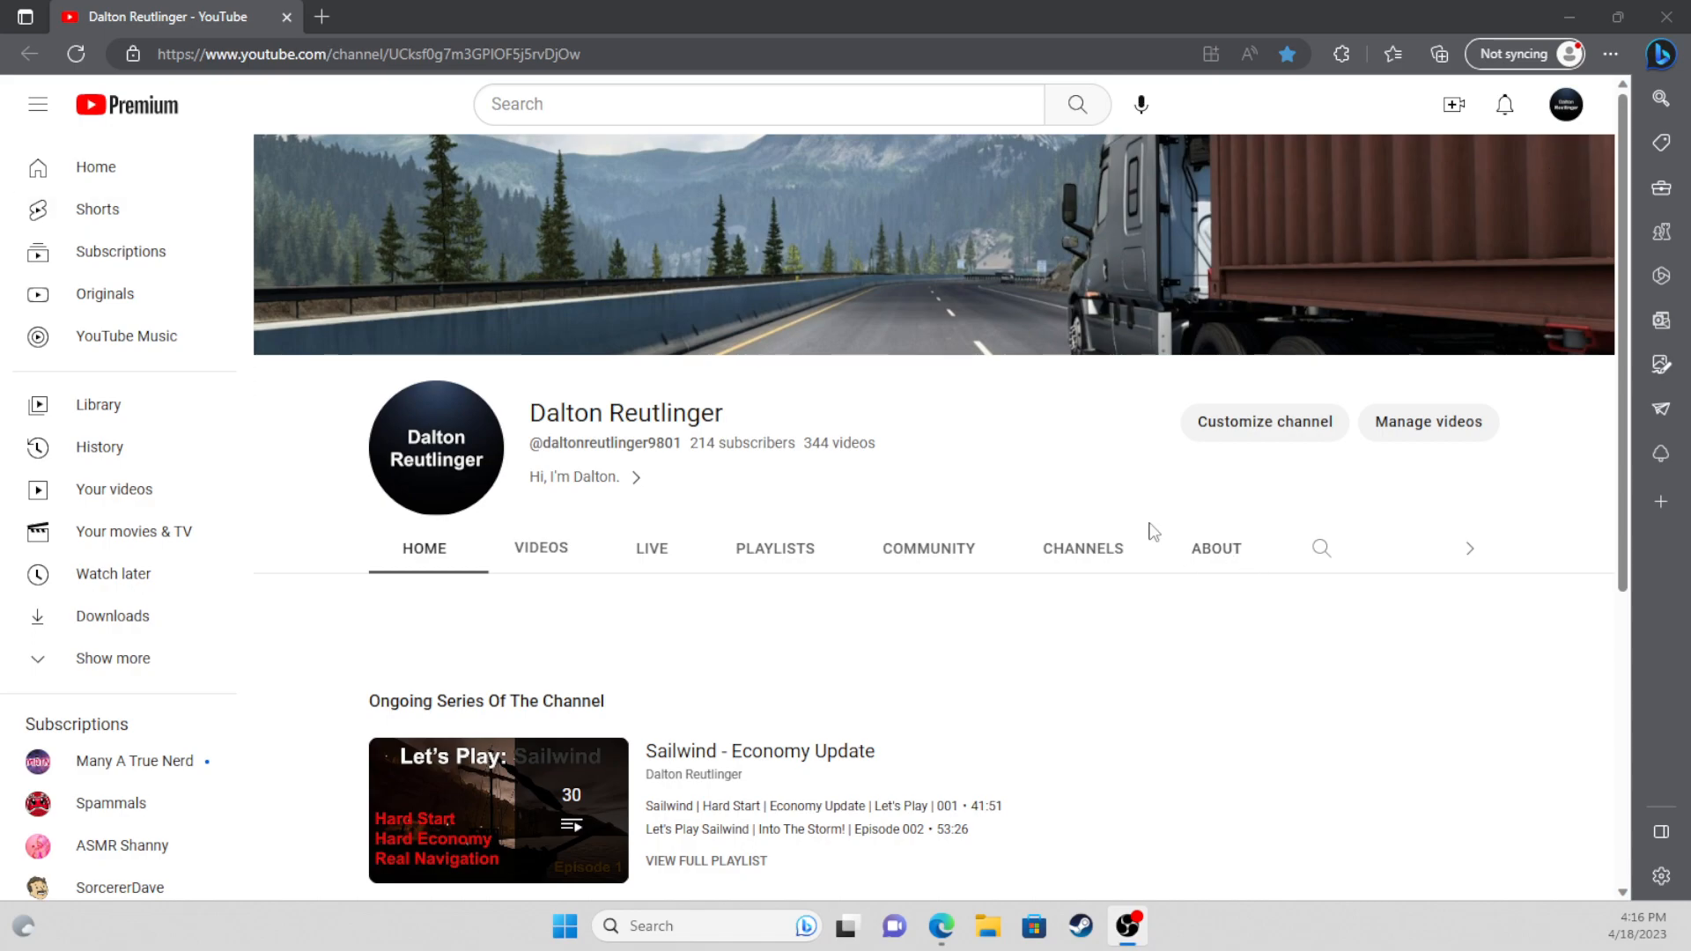
mouse_move(913, 491)
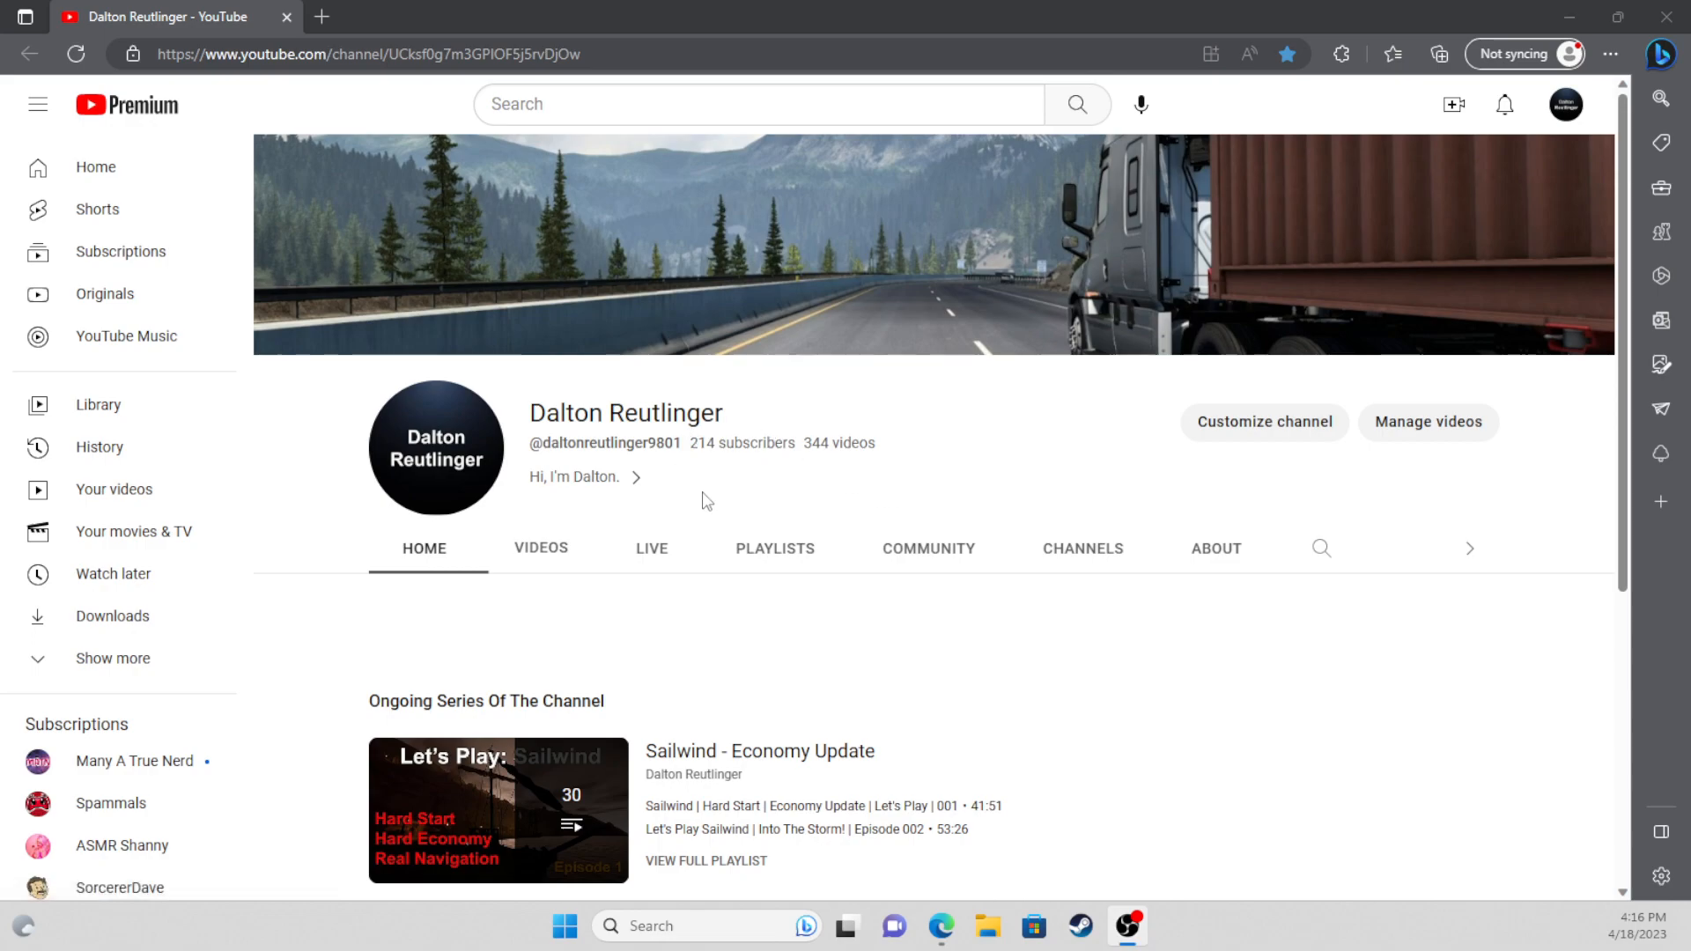
mouse_move(735, 477)
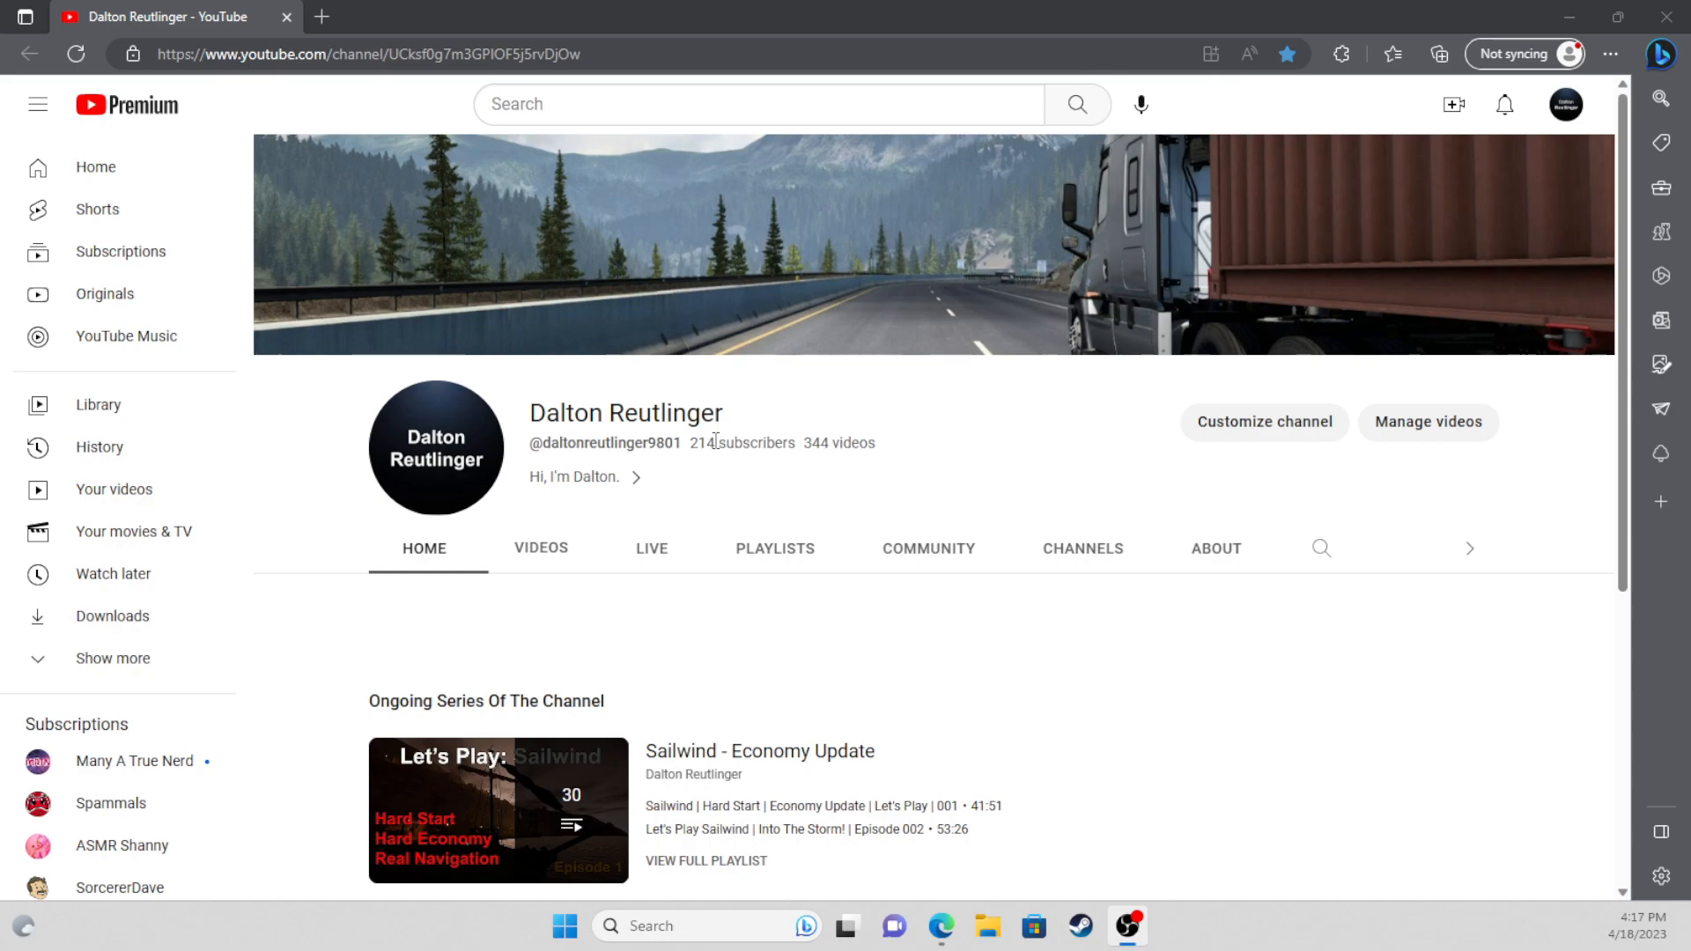
mouse_move(740, 552)
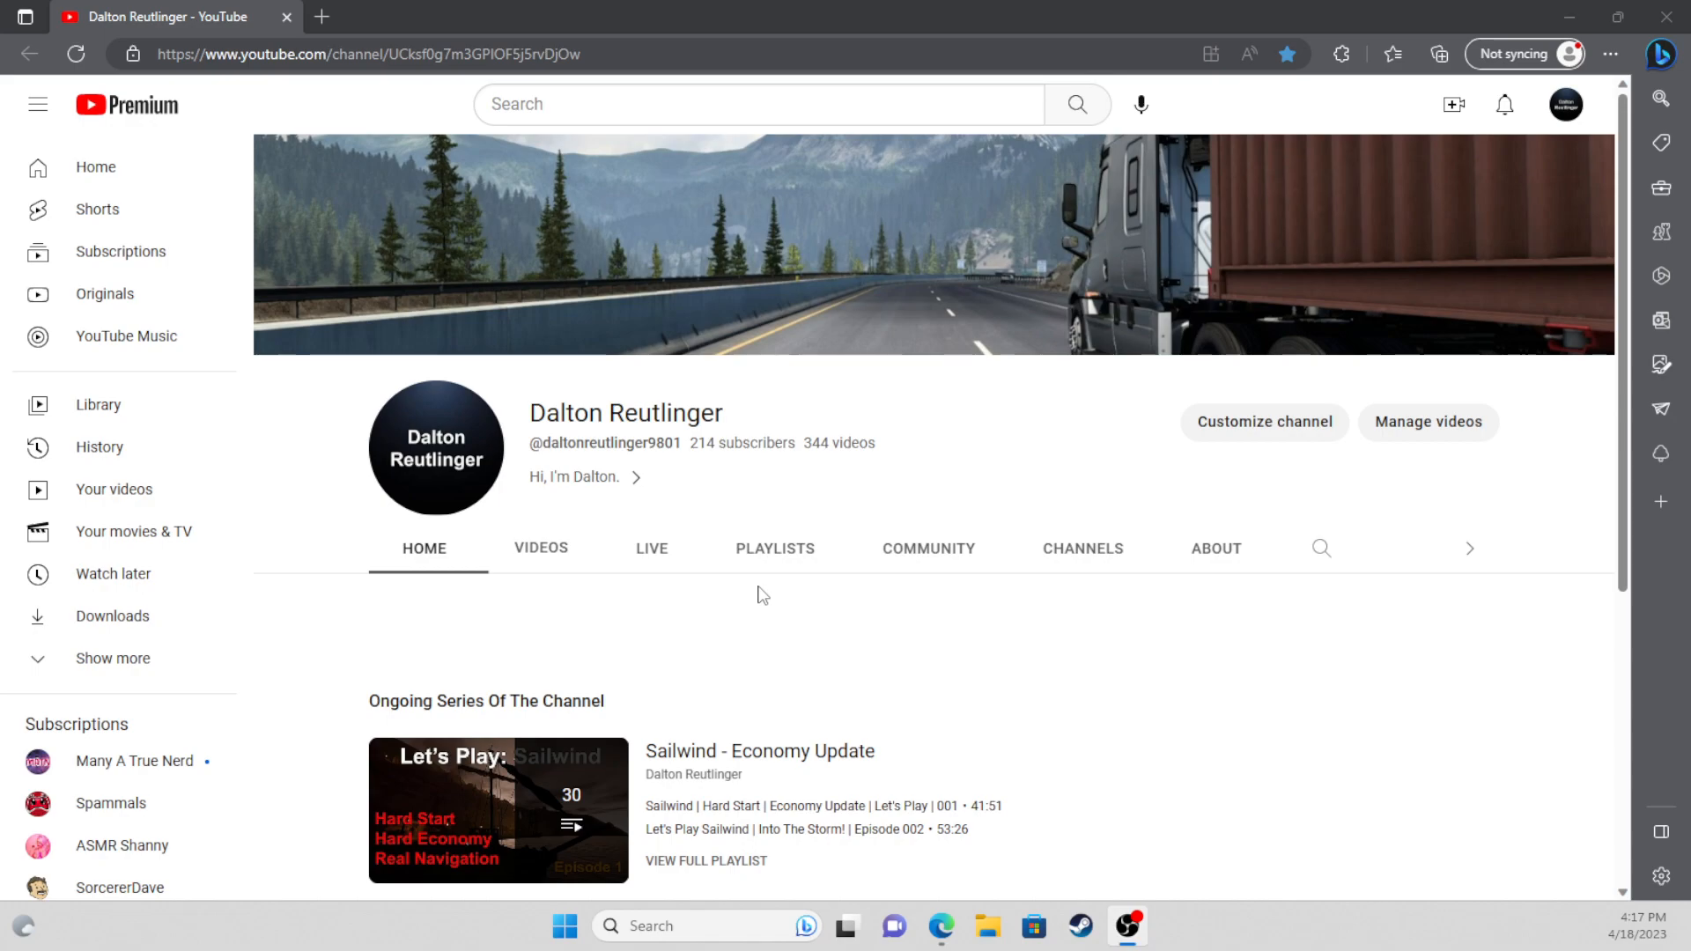
click(761, 593)
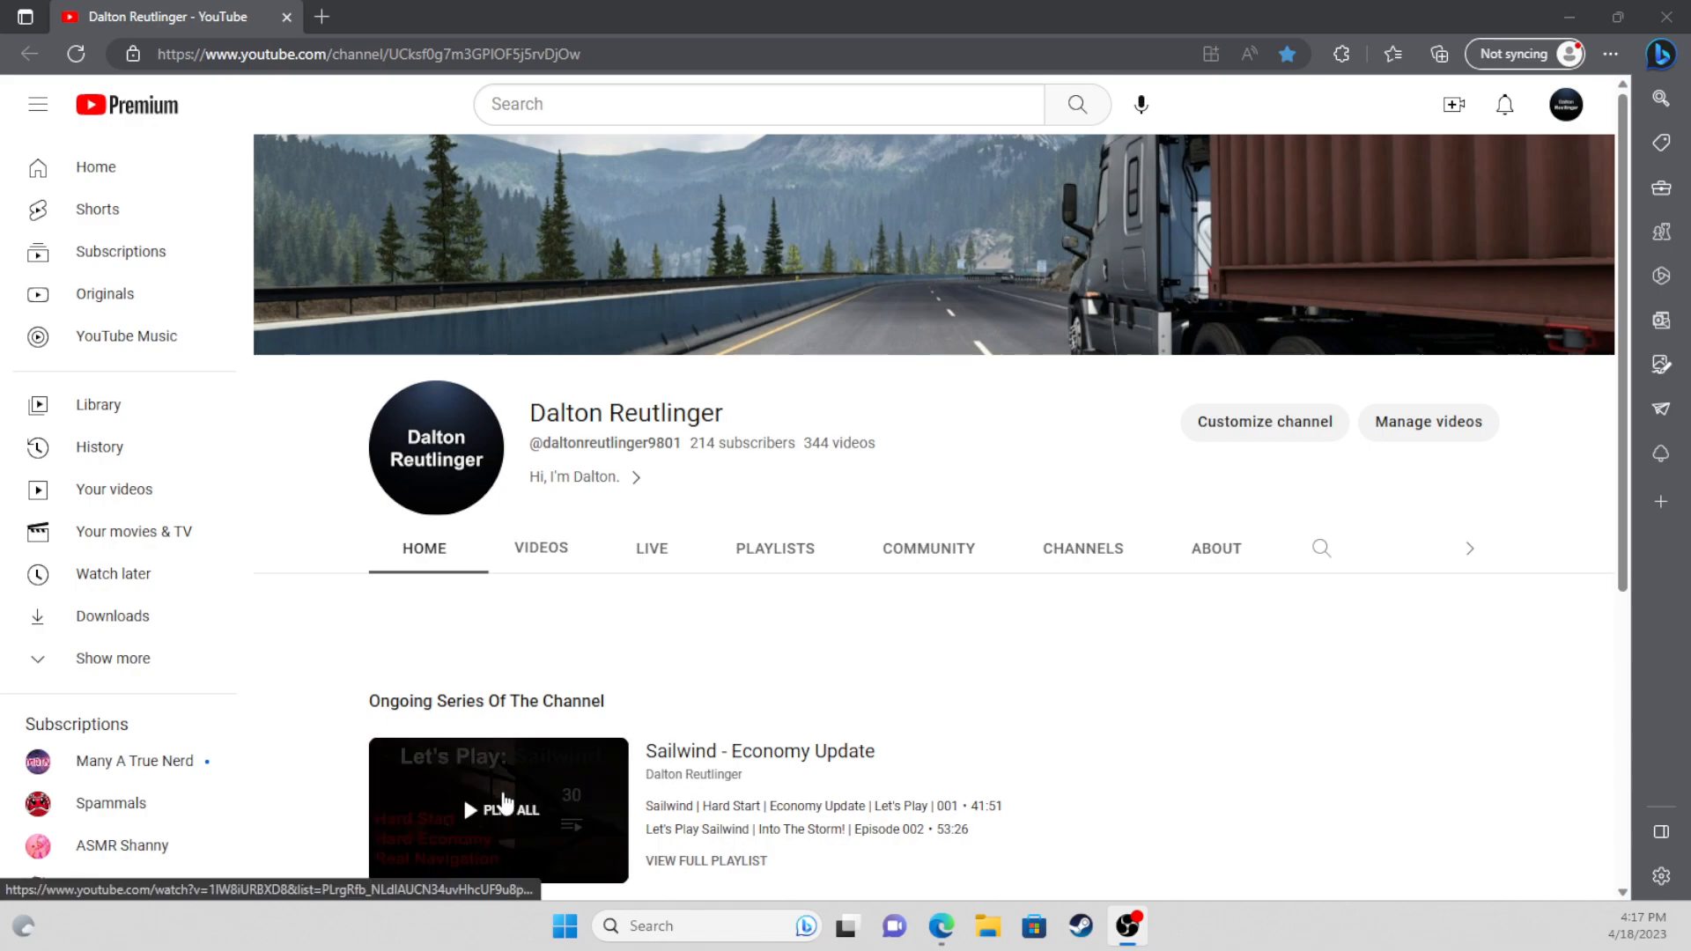
mouse_move(739, 634)
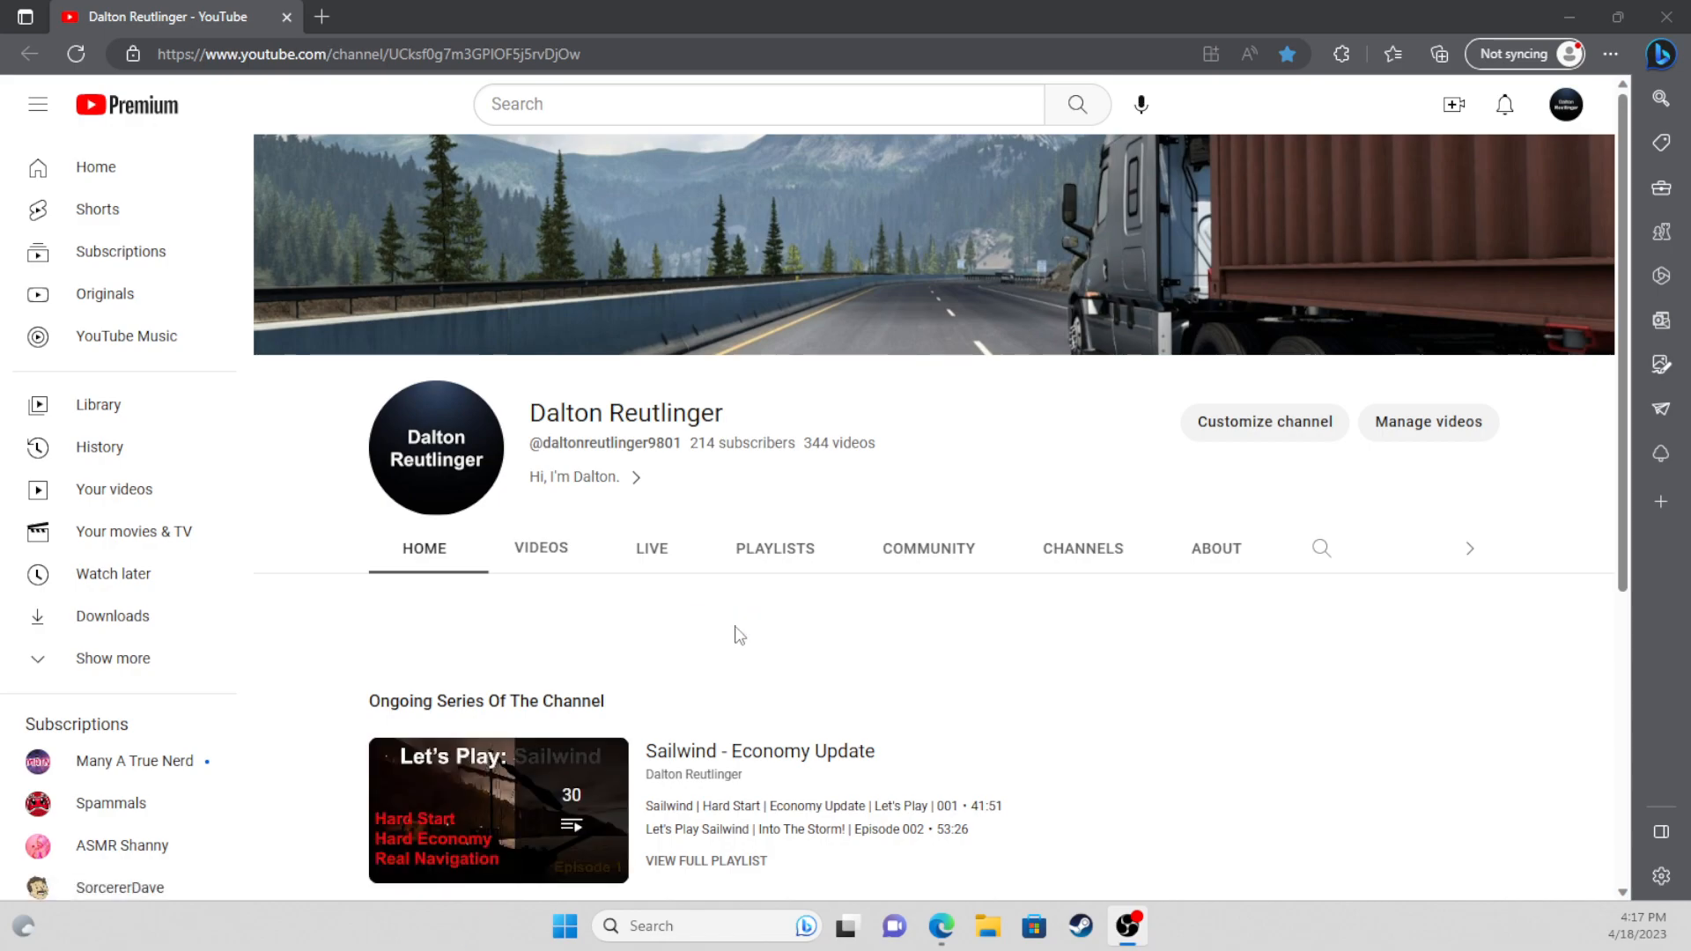